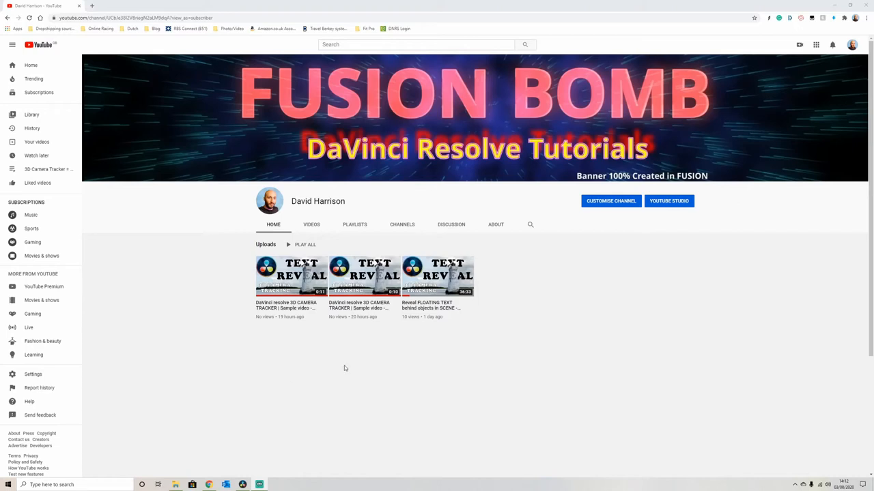
pyautogui.moveTo(340, 357)
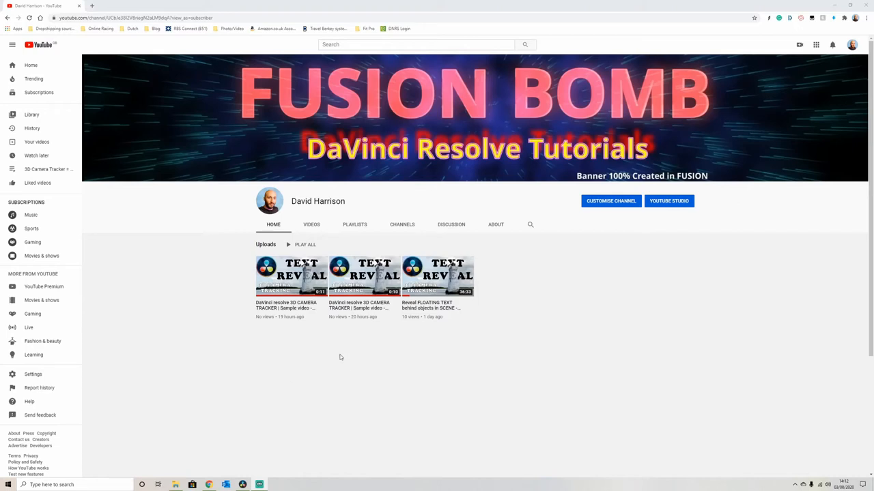
pyautogui.moveTo(361, 276)
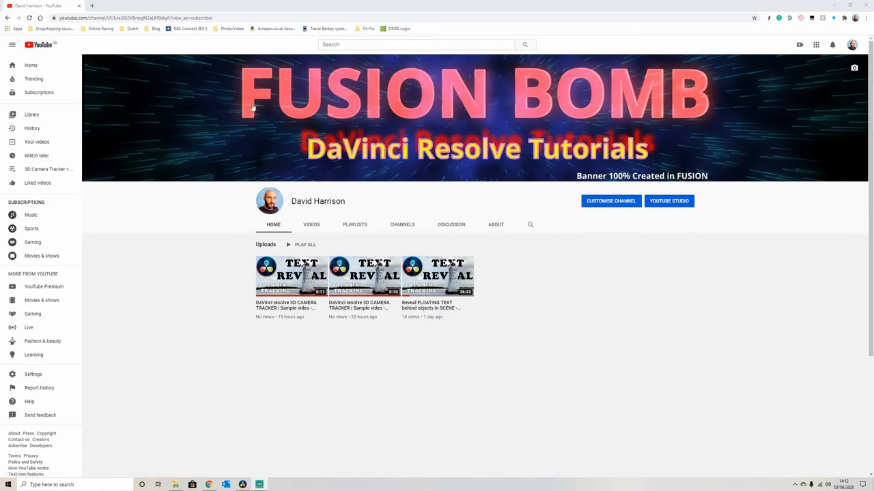
pyautogui.moveTo(735, 148)
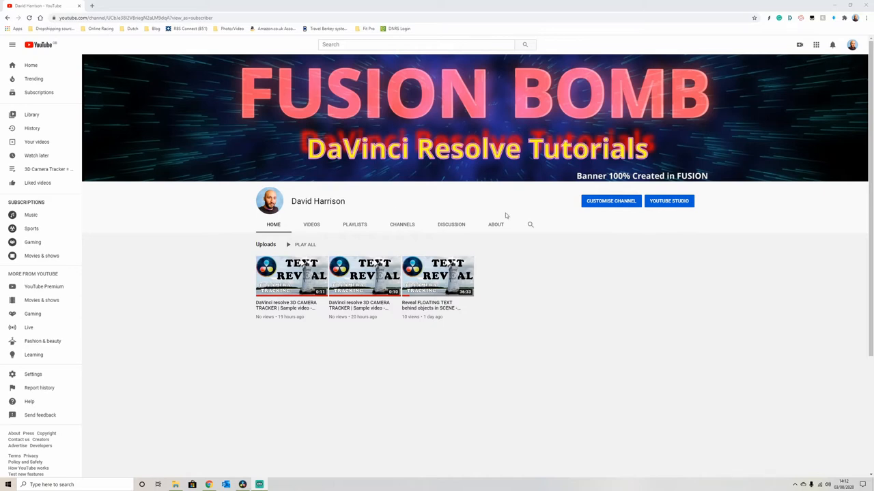
pyautogui.moveTo(521, 279)
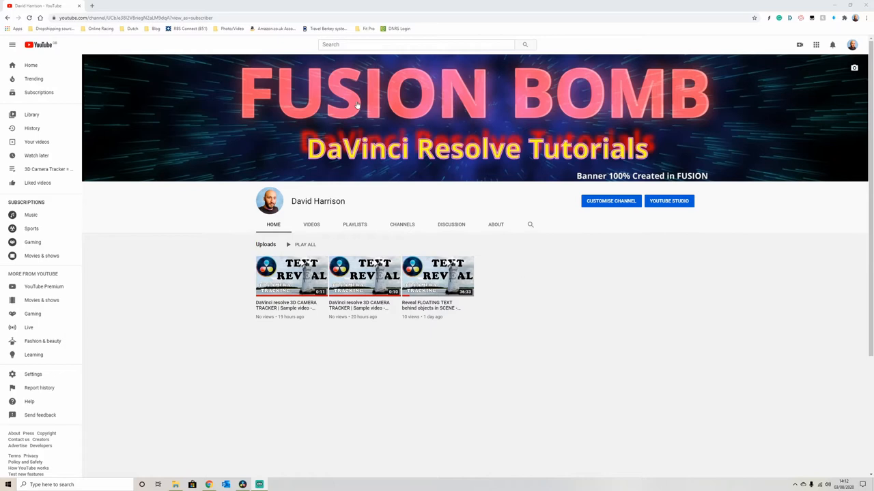
pyautogui.moveTo(691, 189)
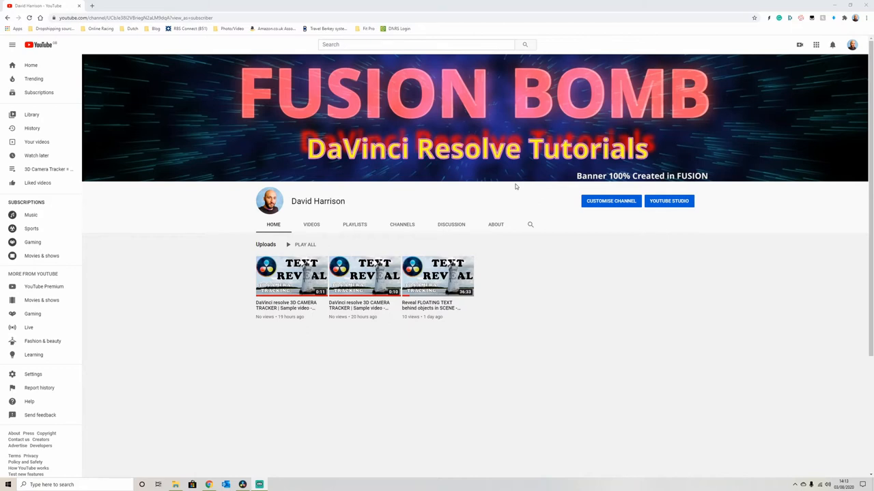
pyautogui.moveTo(517, 178)
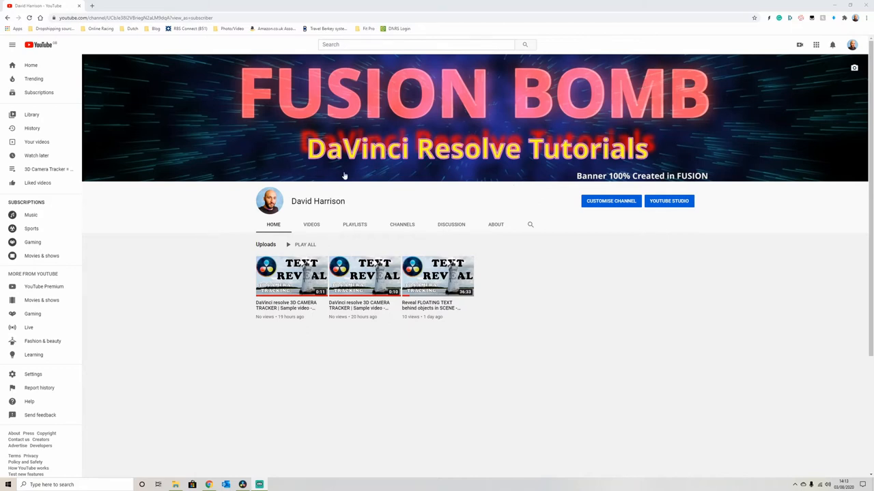
pyautogui.moveTo(467, 124)
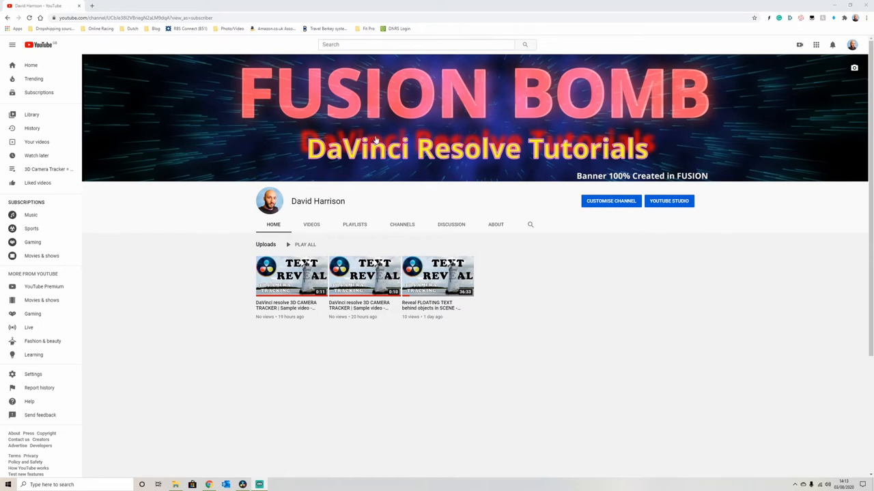
pyautogui.moveTo(510, 159)
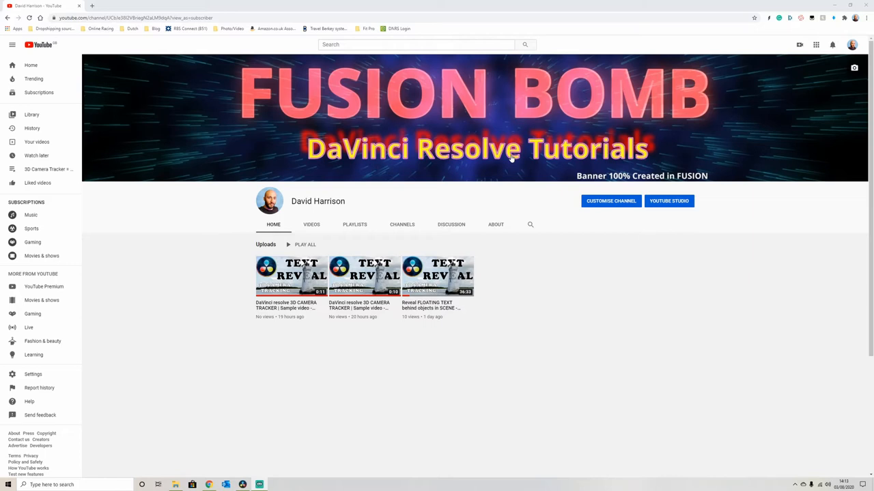
pyautogui.moveTo(258, 417)
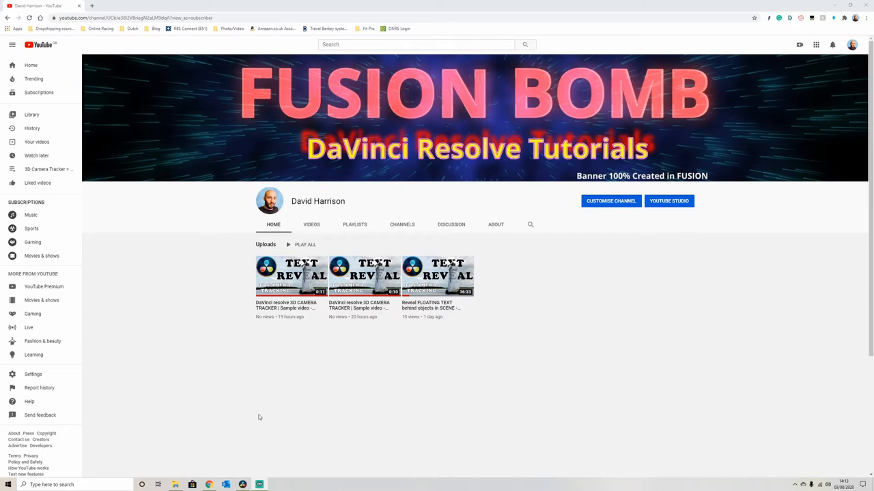
pyautogui.moveTo(247, 485)
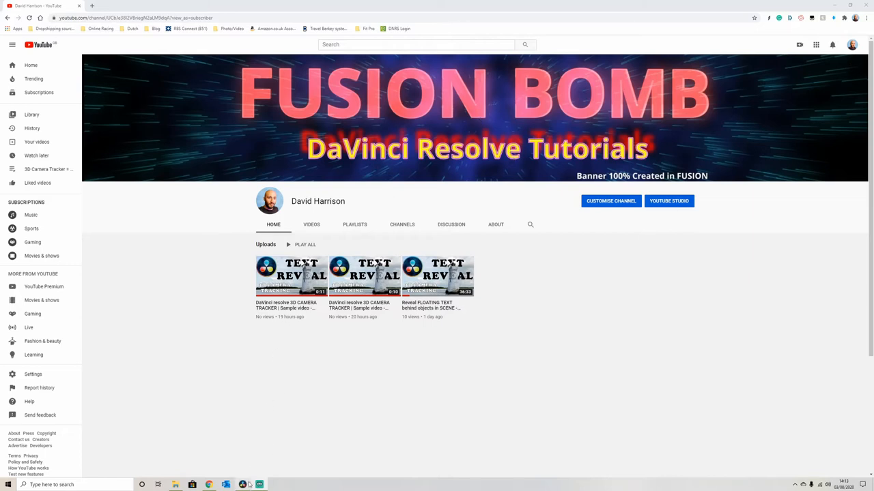
# Bring DaVinci Resolve forward and show the banner composition's node tree on the Fusion page
pyautogui.click(259, 484)
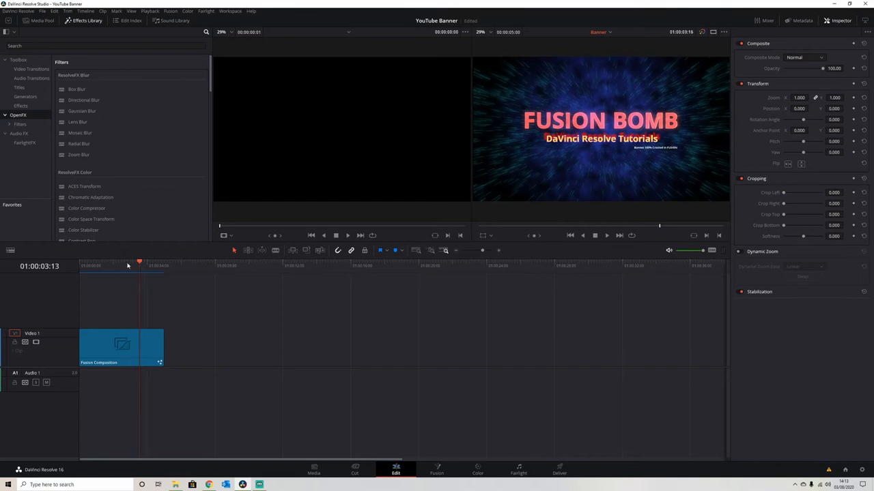
pyautogui.click(436, 470)
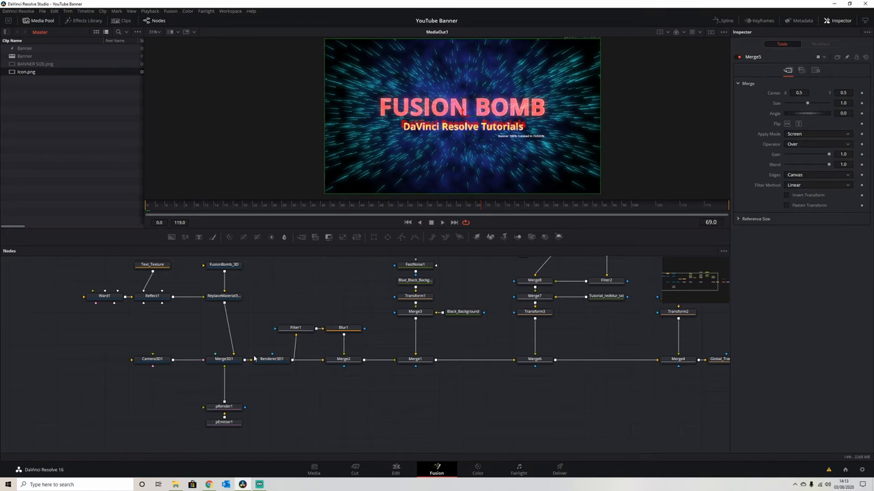
# View the FusionBomb_3D text alone, then the red-textured text from ReplaceMaterial3D1
pyautogui.click(224, 296)
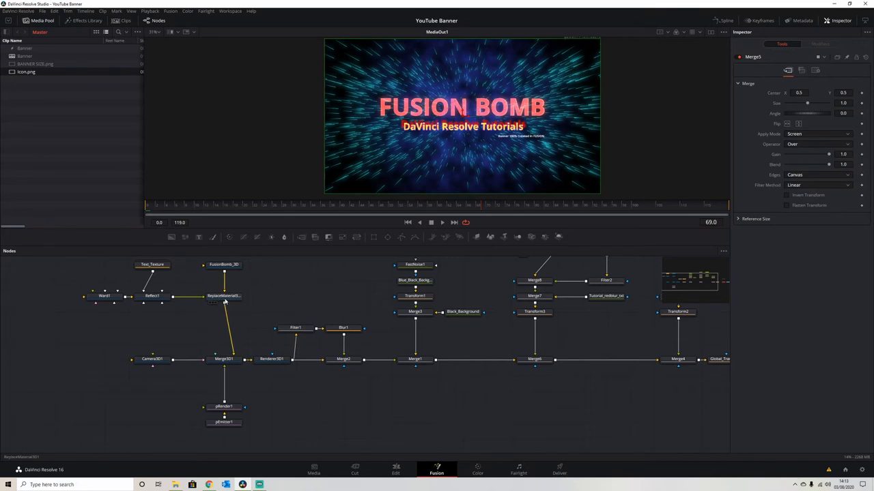
pyautogui.click(224, 273)
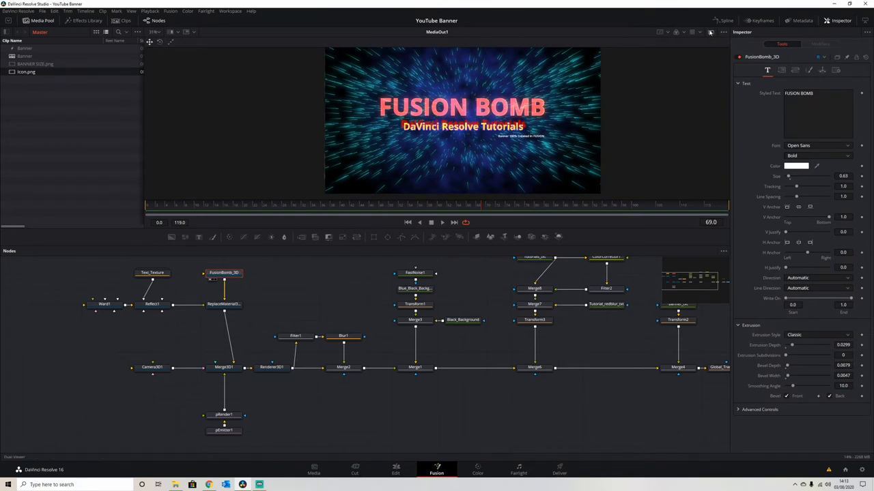
pyautogui.click(170, 32)
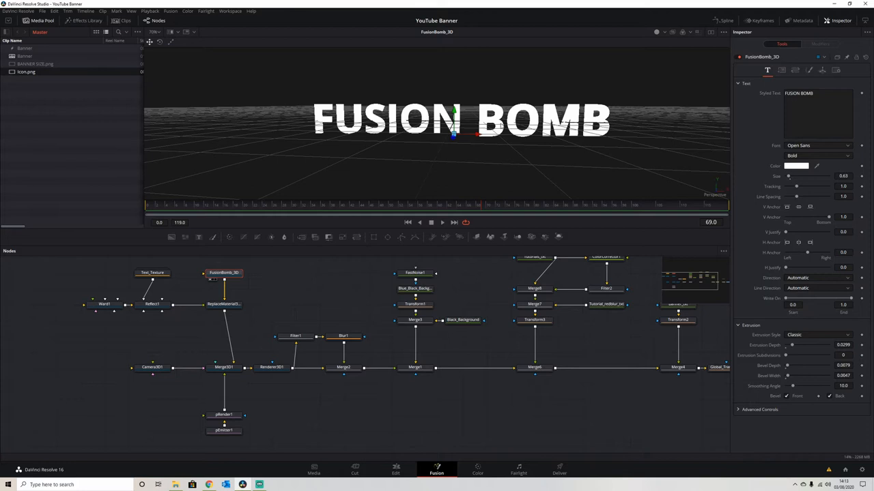
pyautogui.click(152, 305)
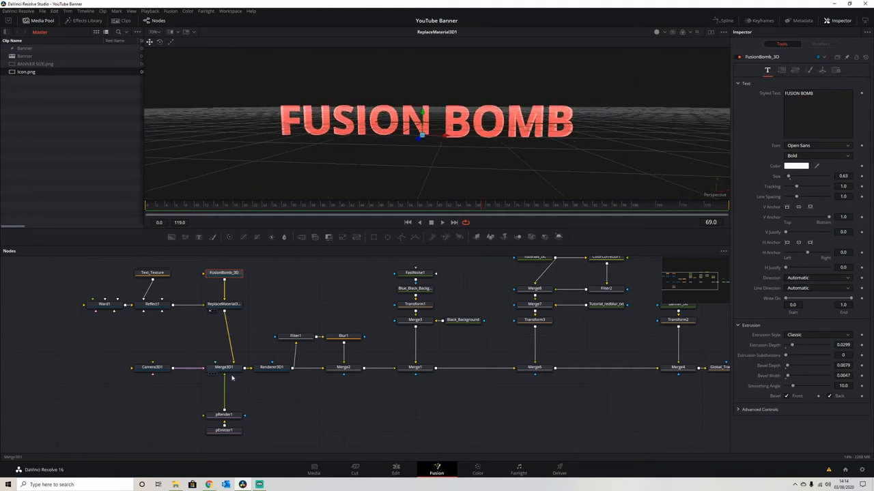
pyautogui.moveTo(229, 372)
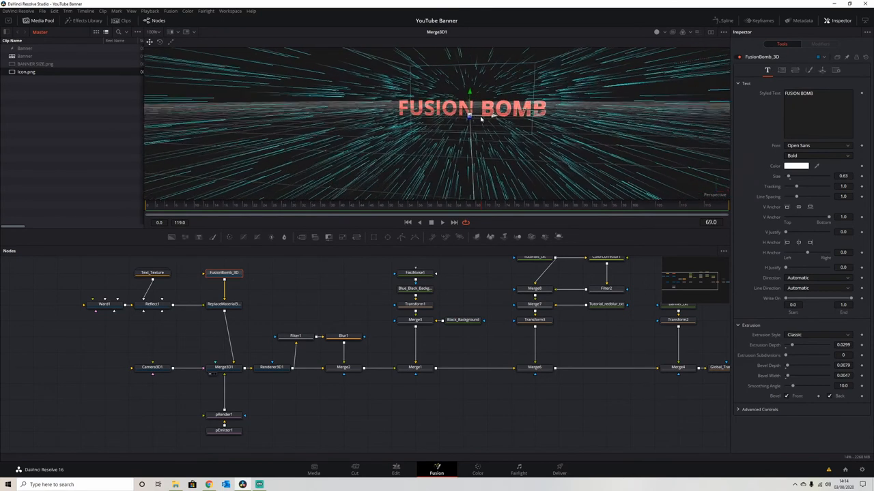
# View Renderer3D1's rendered red title on a transparent background
pyautogui.click(272, 368)
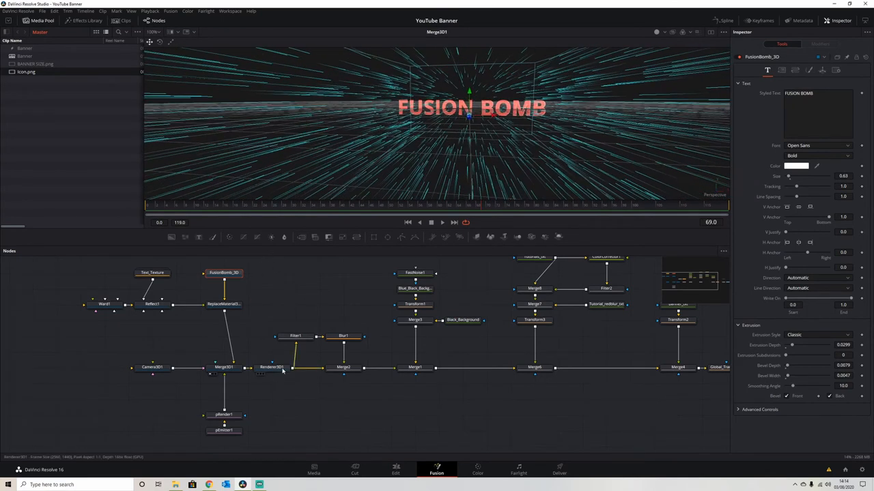
pyautogui.click(272, 367)
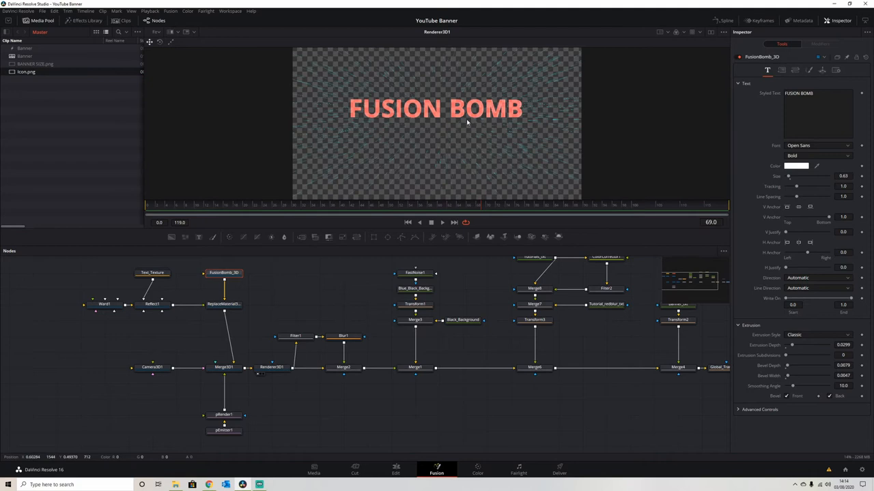
pyautogui.moveTo(582, 178)
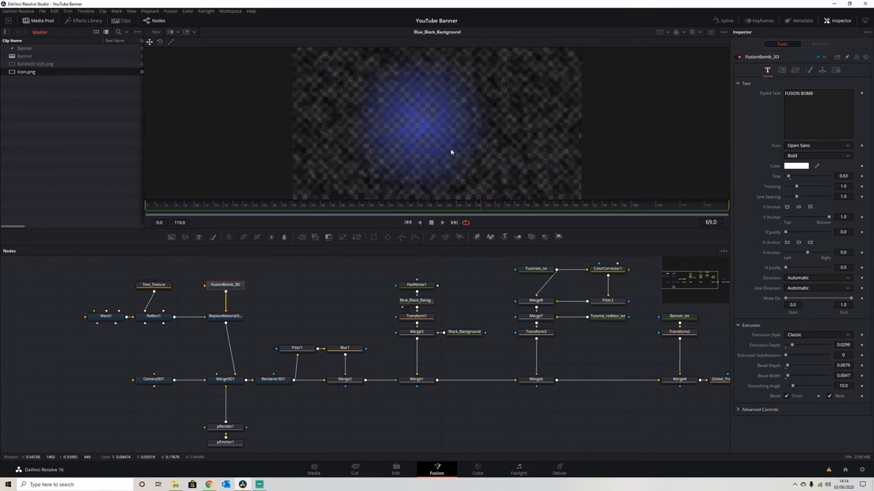
pyautogui.moveTo(523, 116)
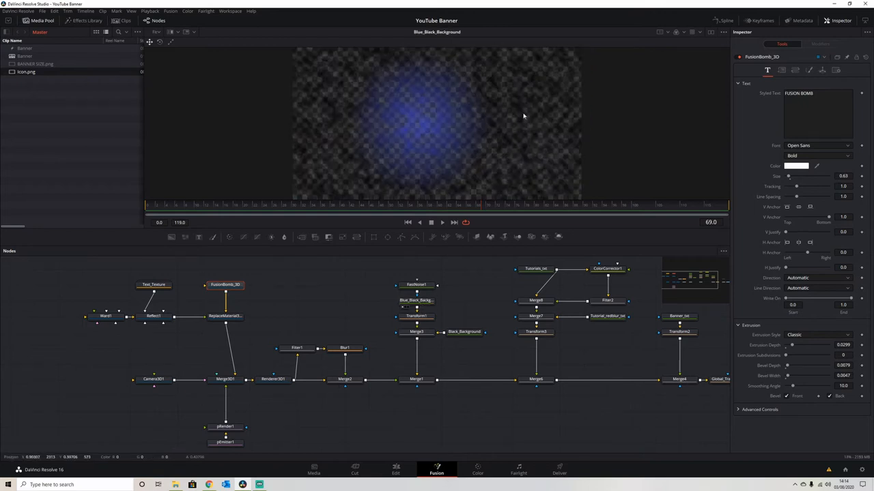
pyautogui.moveTo(527, 73)
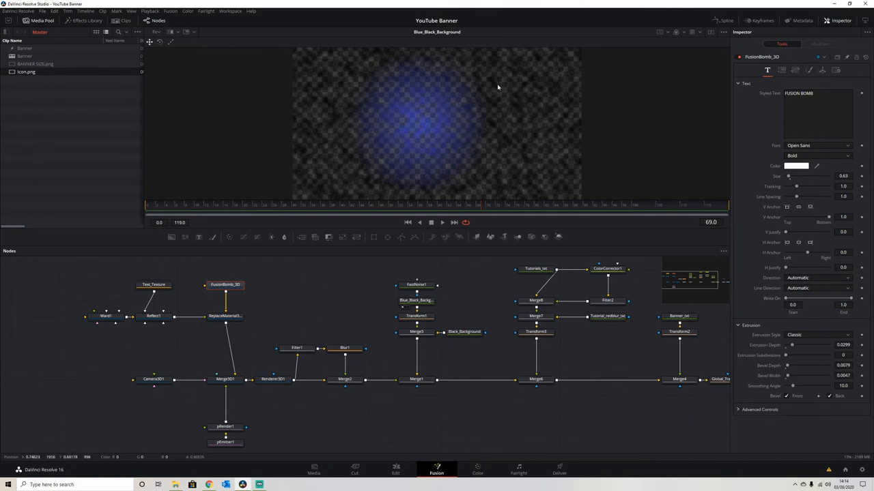
pyautogui.moveTo(436, 156)
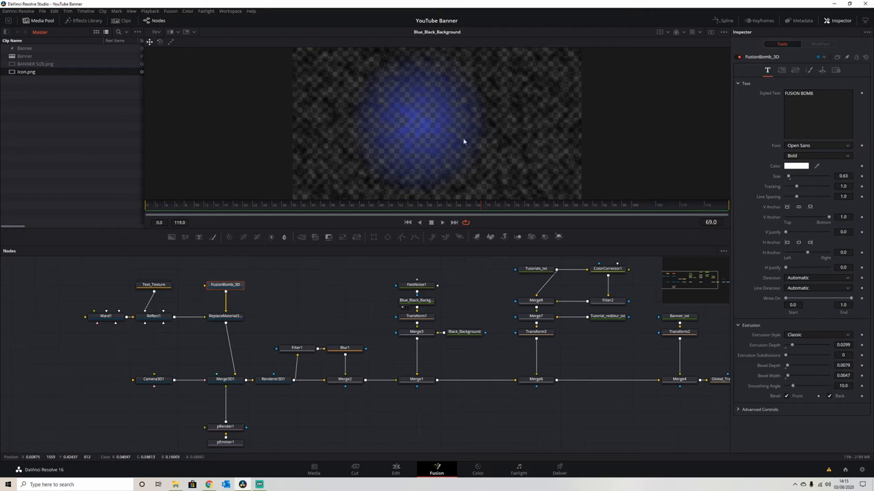
pyautogui.moveTo(393, 129)
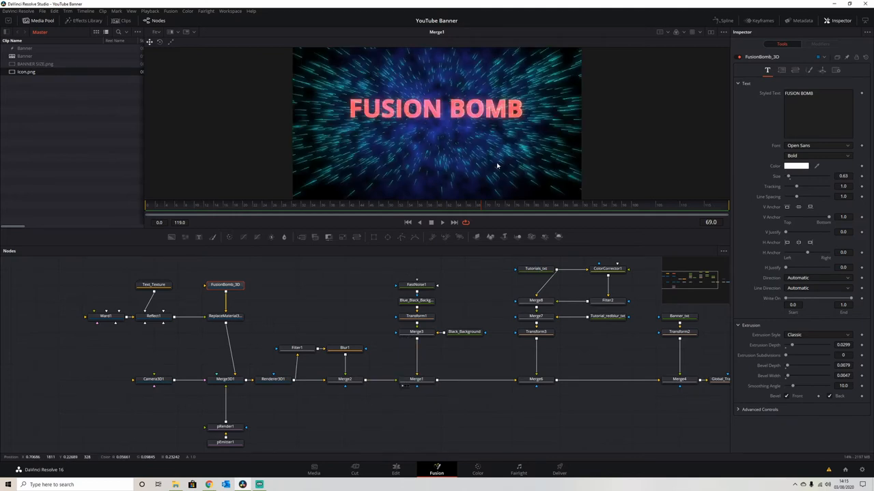
pyautogui.moveTo(453, 204)
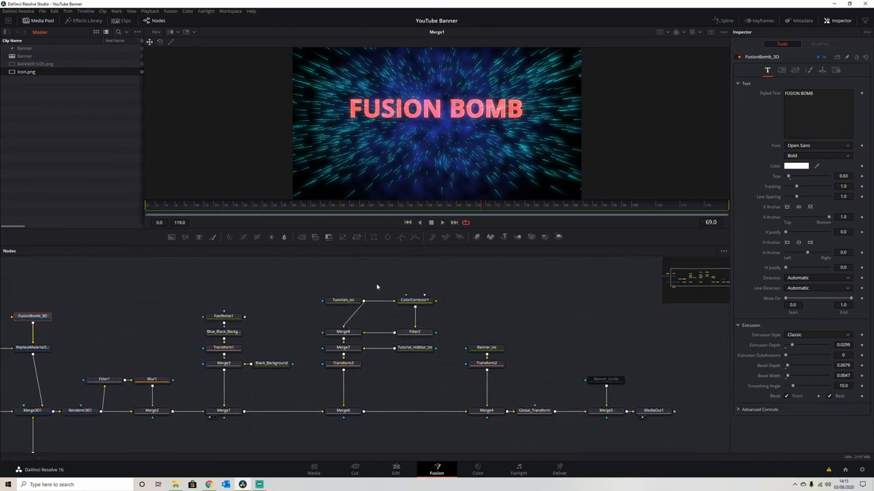
# View the Merge8 subtitle composite and the red blurred Tutorial_redblur_txt layer
pyautogui.click(343, 300)
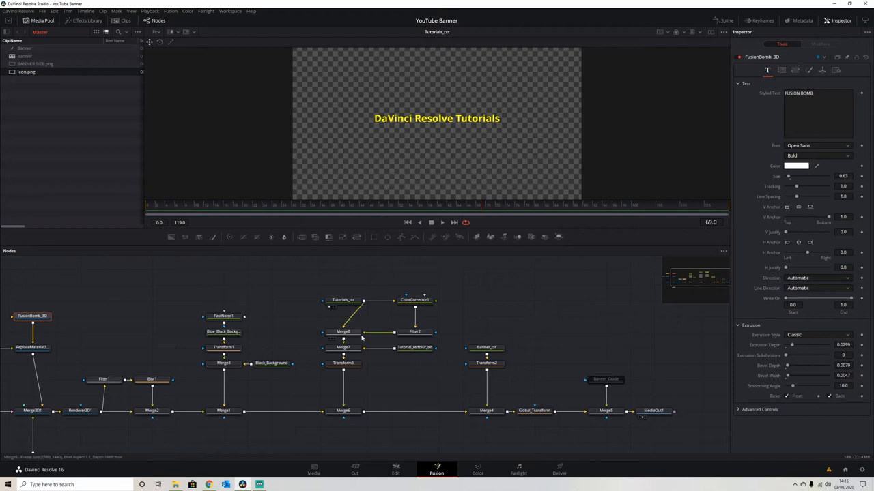
pyautogui.click(343, 332)
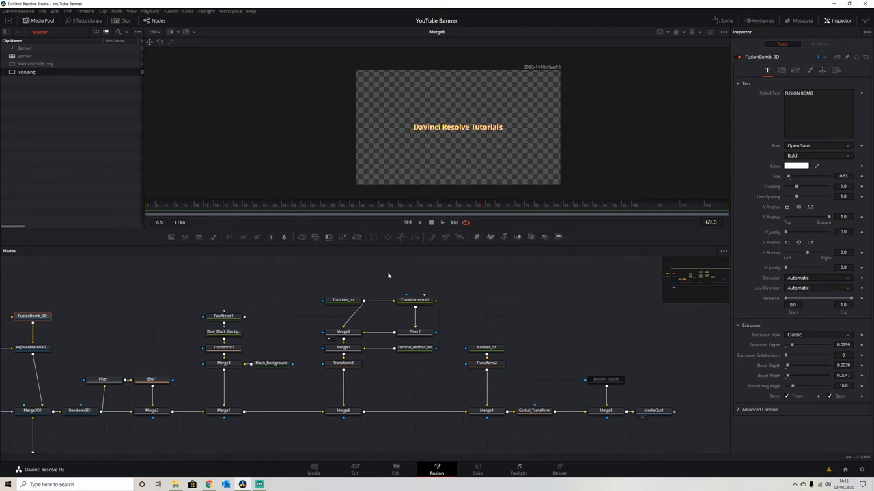
pyautogui.click(414, 347)
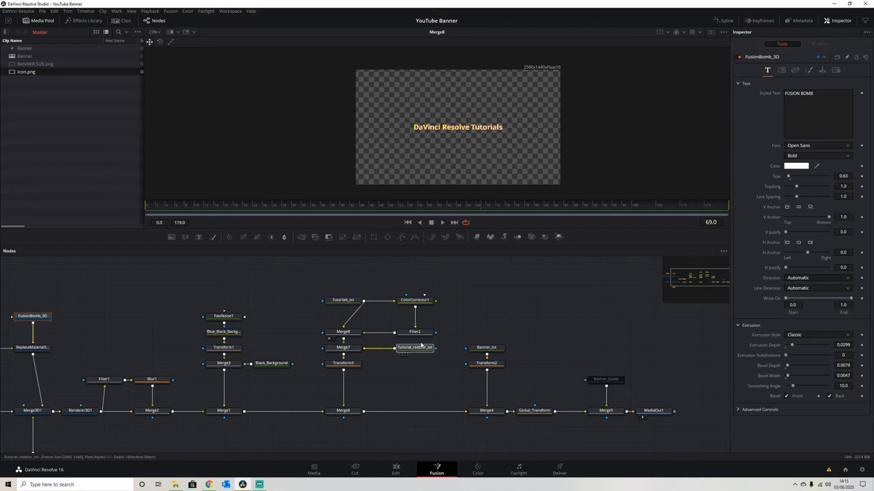
pyautogui.click(415, 347)
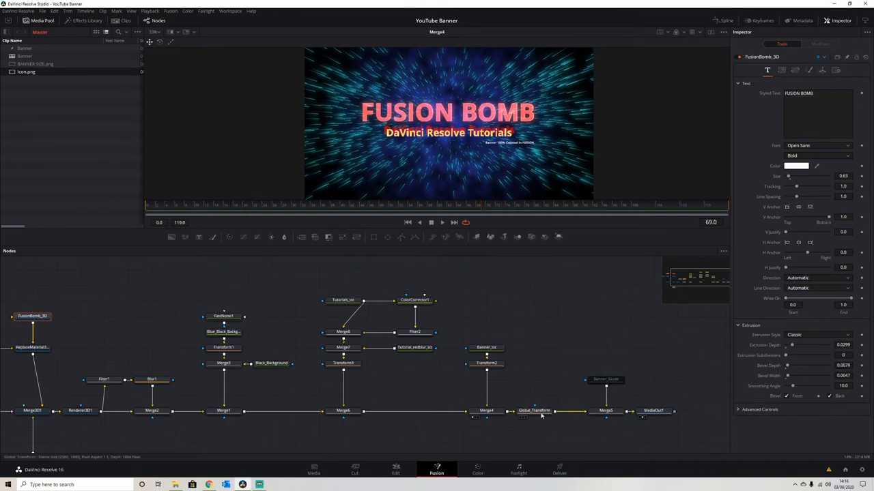
pyautogui.moveTo(387, 73)
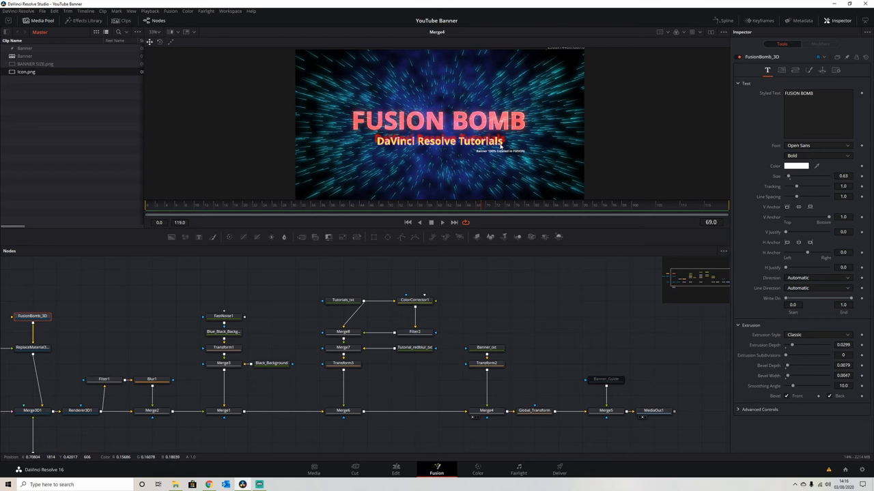
pyautogui.moveTo(493, 158)
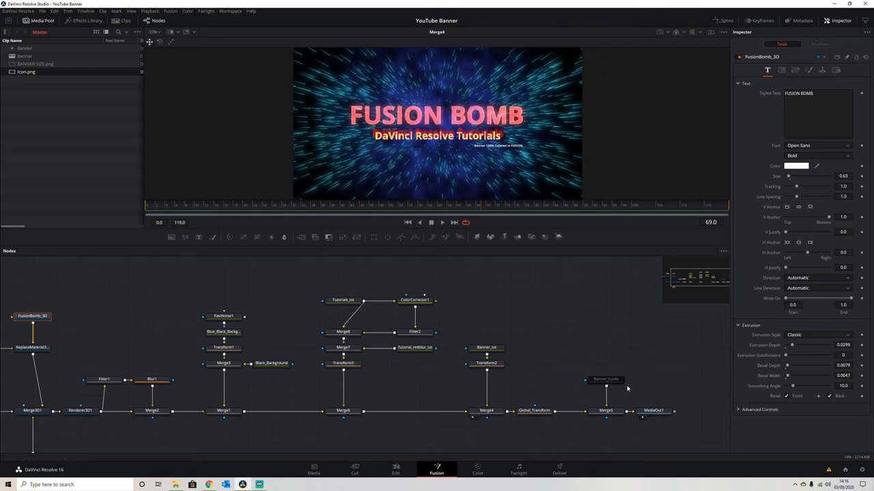
# Preview Merge5 with the banner guide and nudge Global_Transform's Center
pyautogui.click(606, 379)
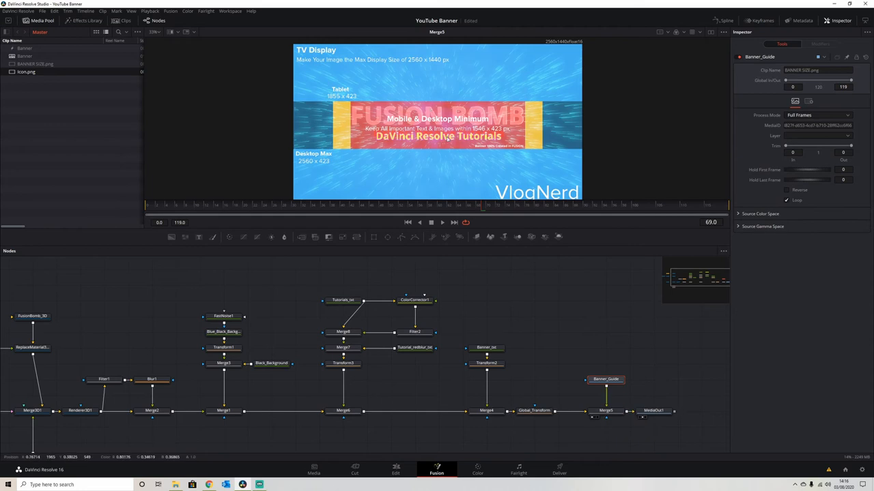
pyautogui.click(533, 410)
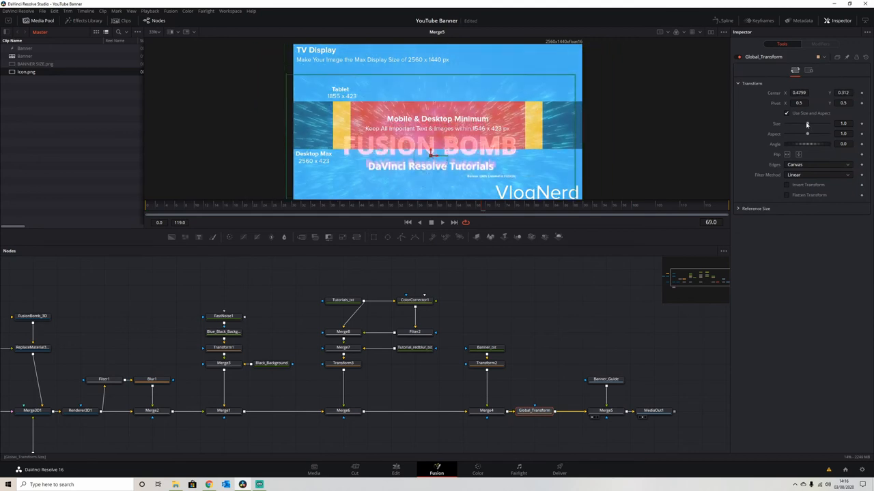
pyautogui.moveTo(809, 124); pyautogui.dragTo(807, 123)
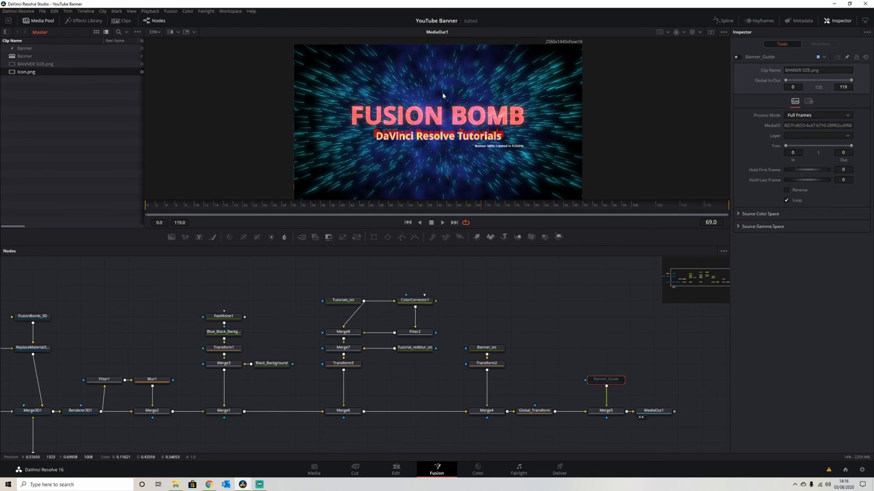
pyautogui.moveTo(532, 148)
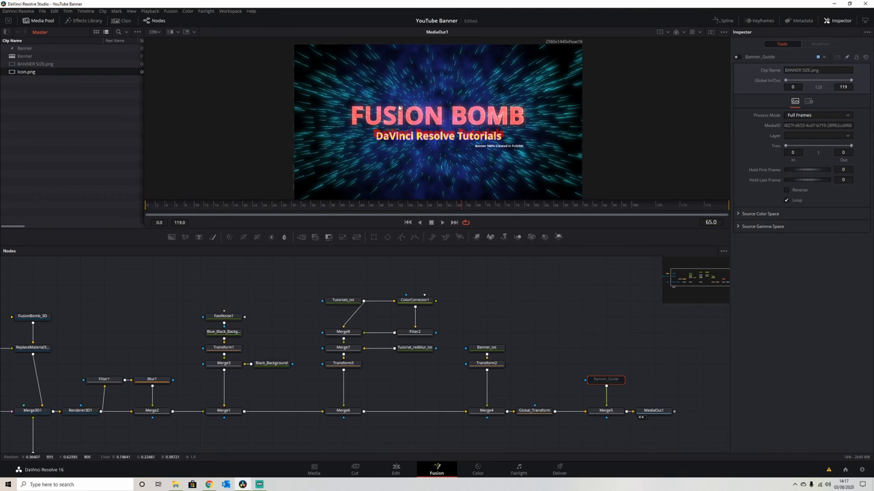
# Move from the Edit timeline to the Color page with the banner loaded
pyautogui.click(395, 470)
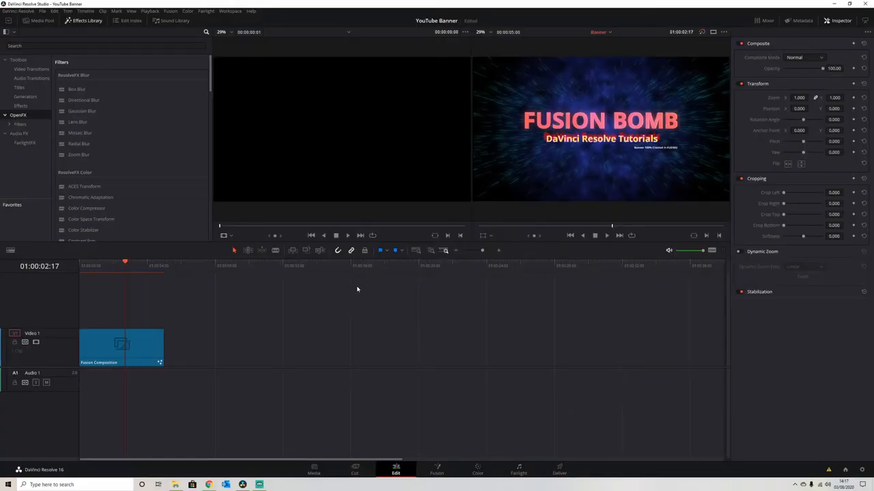
pyautogui.moveTo(503, 459)
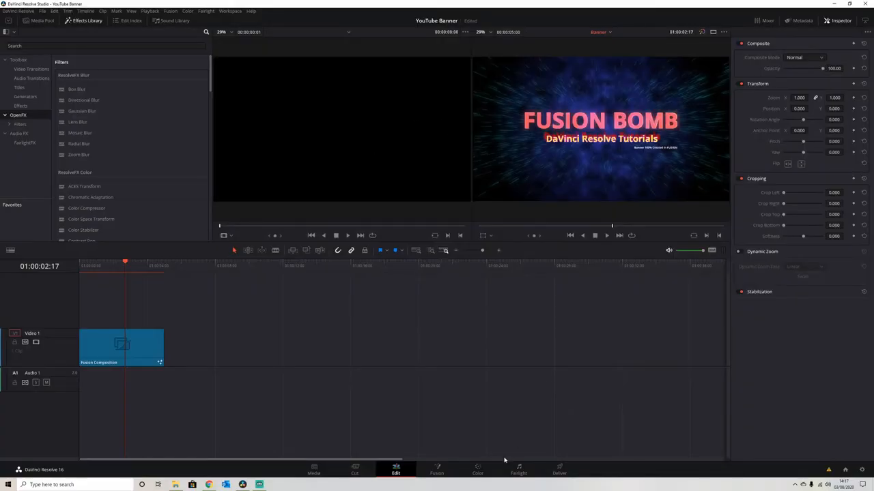
pyautogui.click(477, 469)
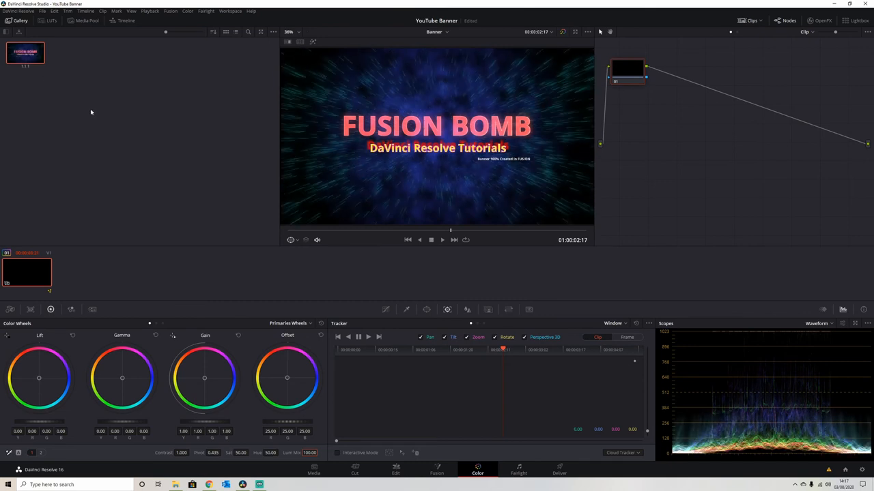
# Grab a still of the banner viewer and choose Export on the new still
pyautogui.rightClick(457, 173)
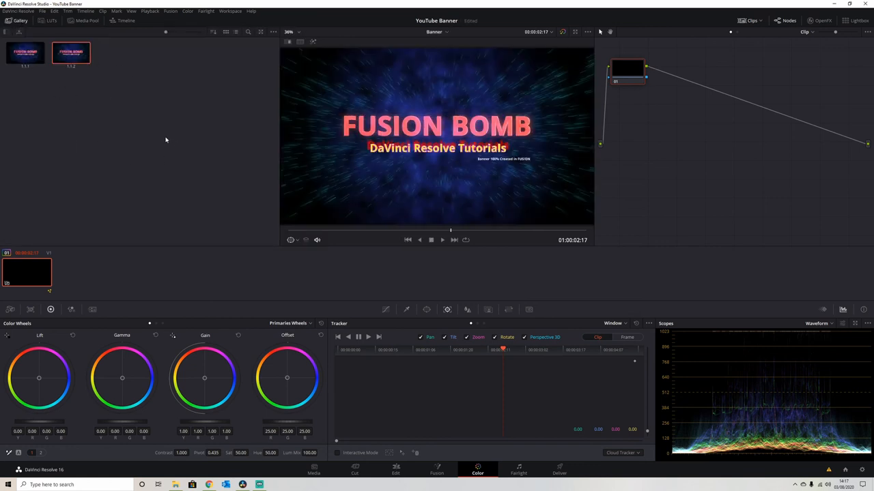
pyautogui.rightClick(71, 55)
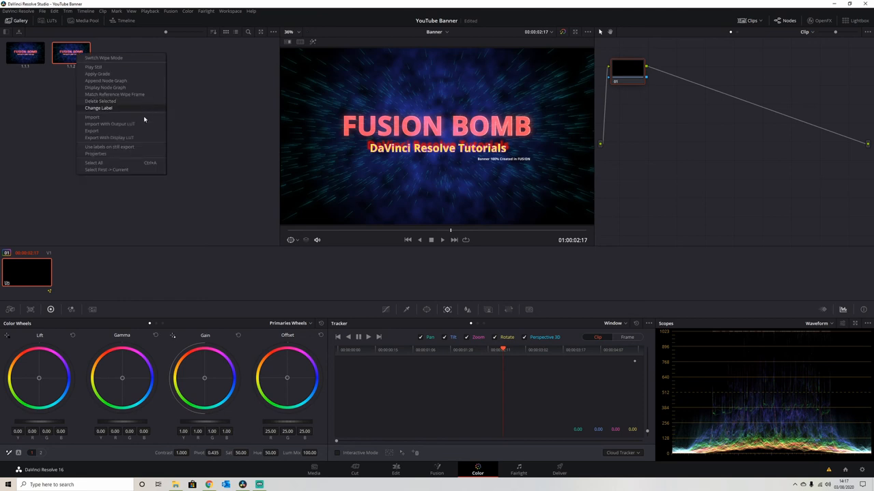
pyautogui.click(92, 131)
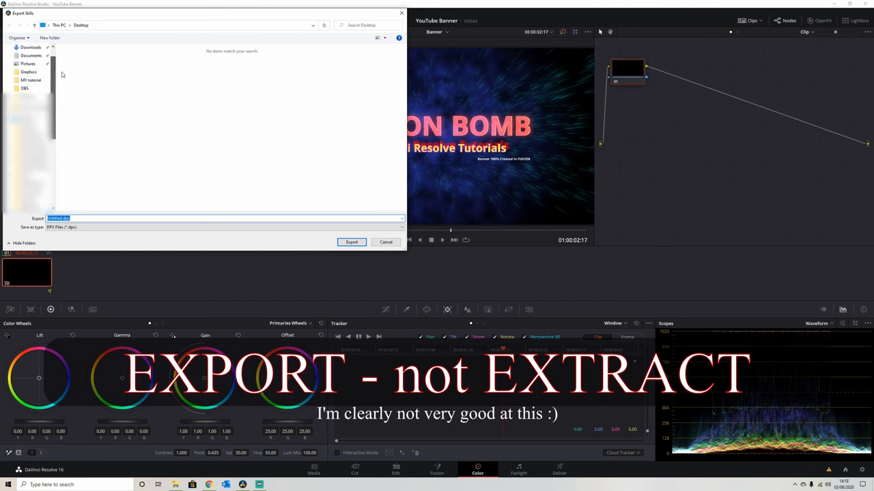
# Export the still to the Resolve folder as JPEG named TEST
pyautogui.click(28, 88)
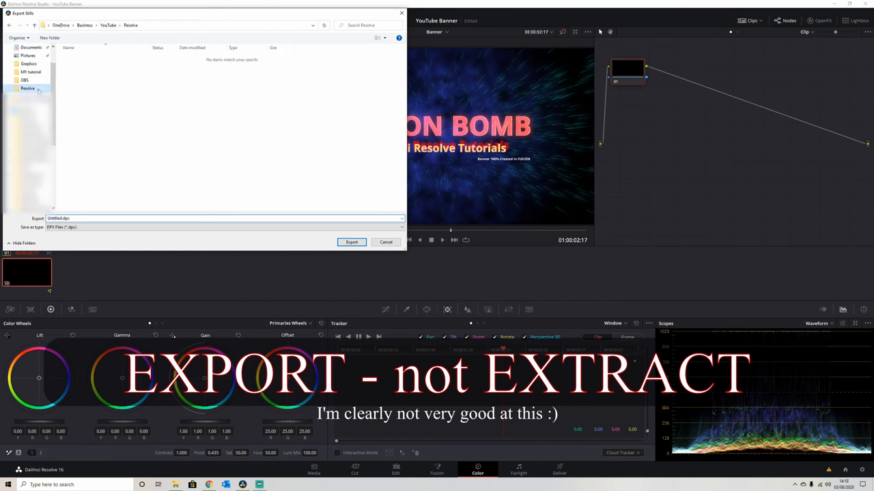
pyautogui.click(225, 227)
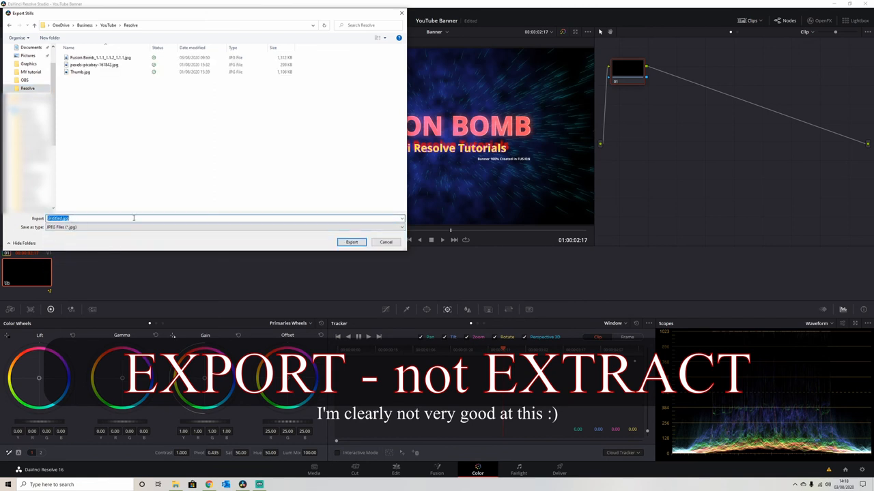
pyautogui.write('TEST')
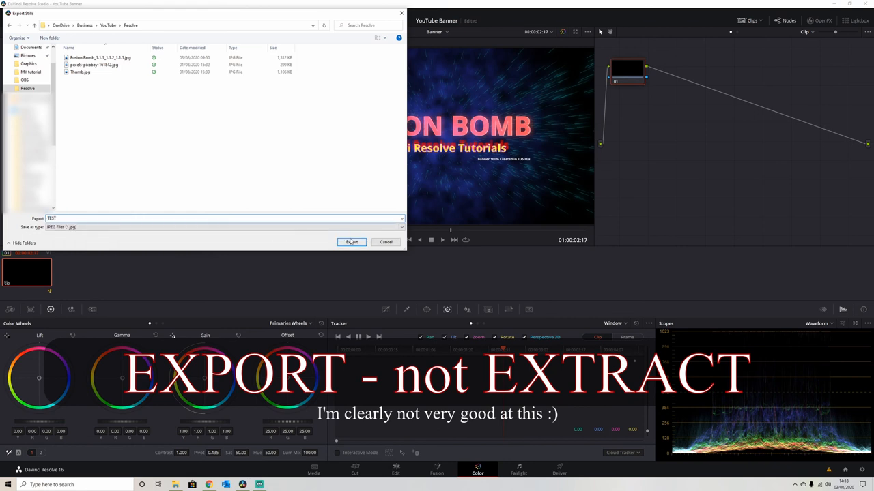
pyautogui.click(352, 242)
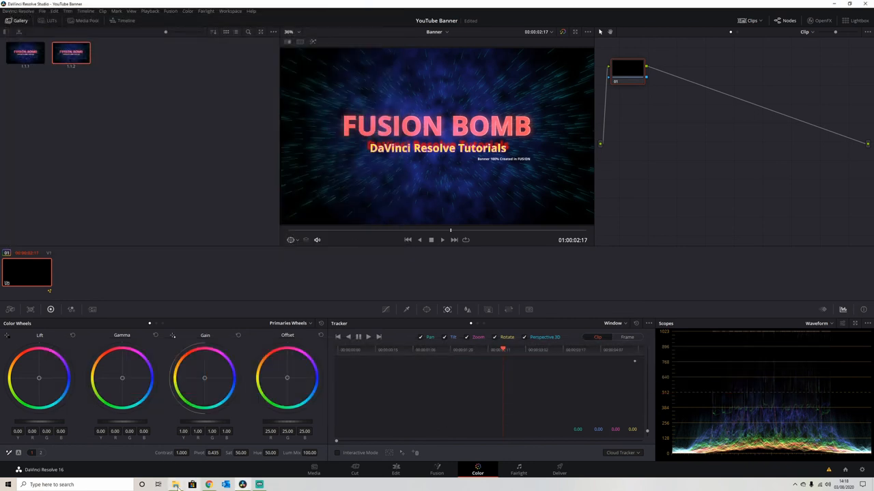
# Find TEST_1.1.2.jpg in the Resolve folder via File Explorer and open it in Photos
pyautogui.click(175, 485)
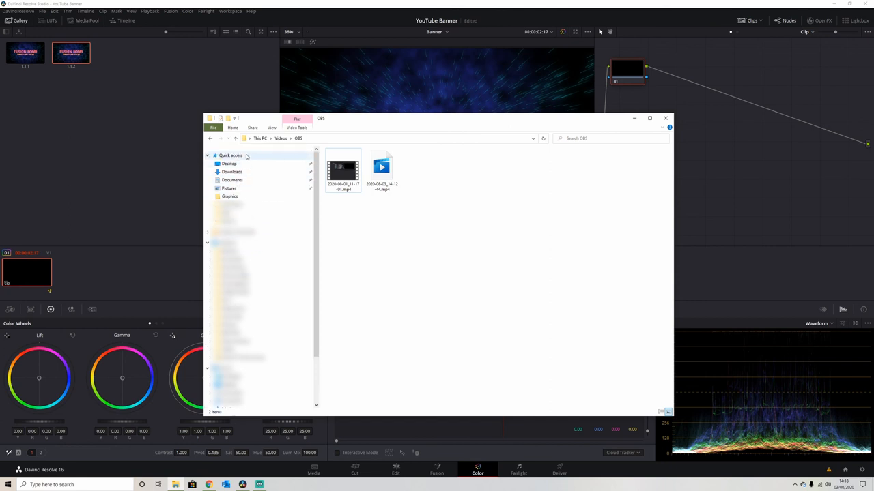
pyautogui.rightClick(350, 223)
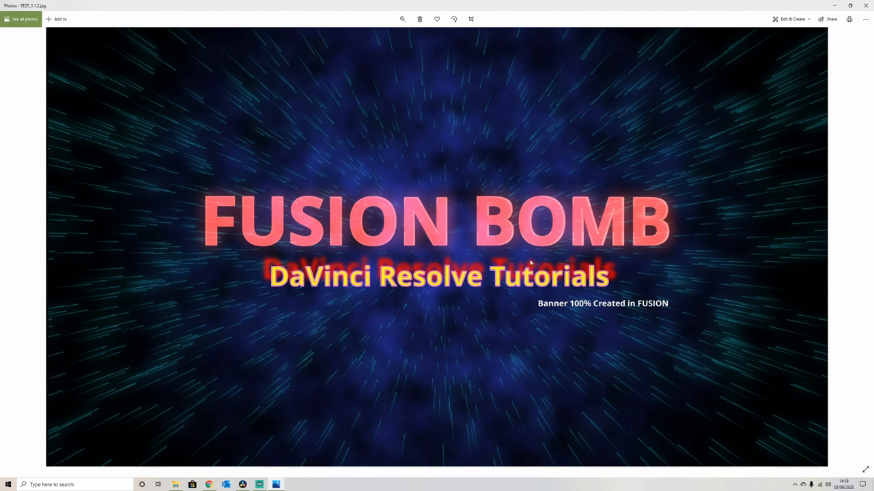
pyautogui.moveTo(498, 265)
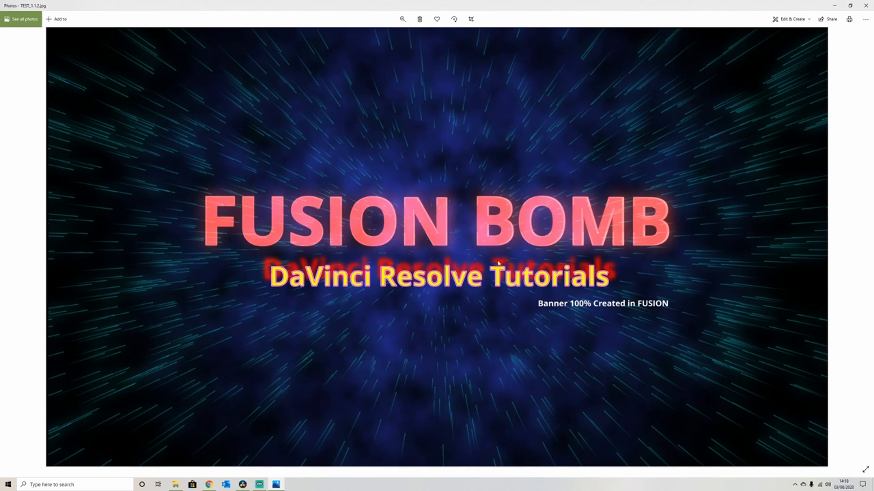
pyautogui.moveTo(653, 224)
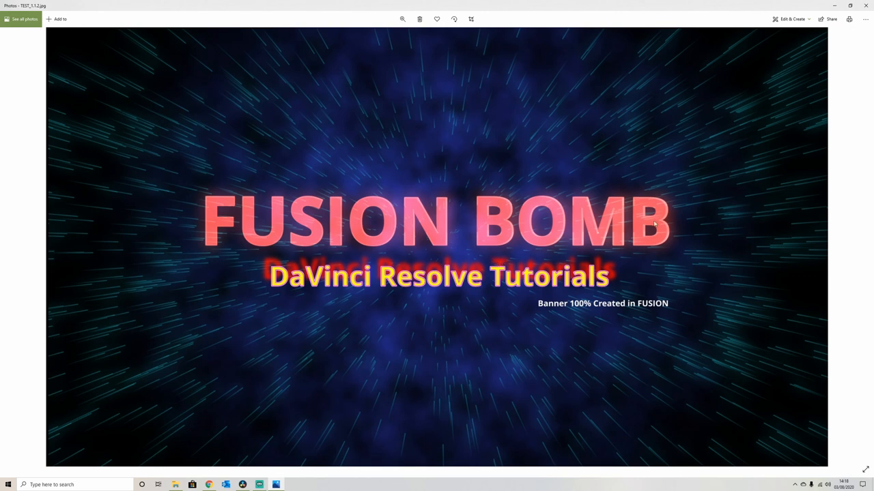
pyautogui.moveTo(667, 274)
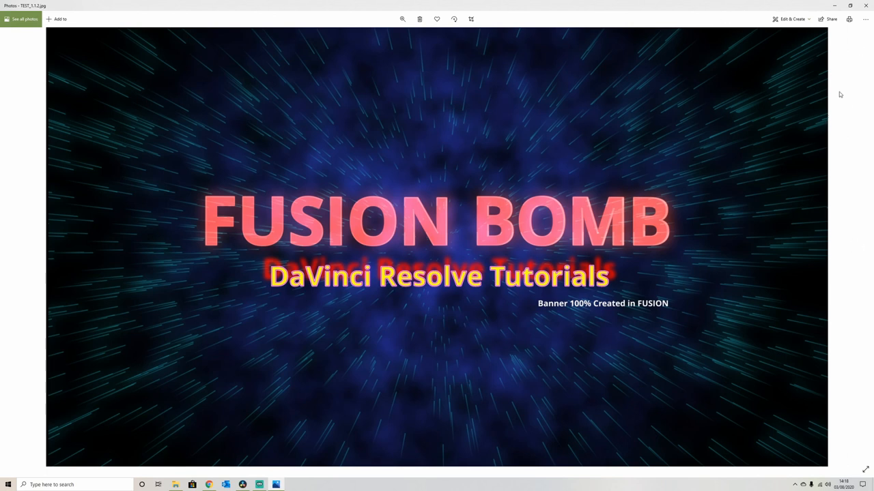
pyautogui.moveTo(867, 5)
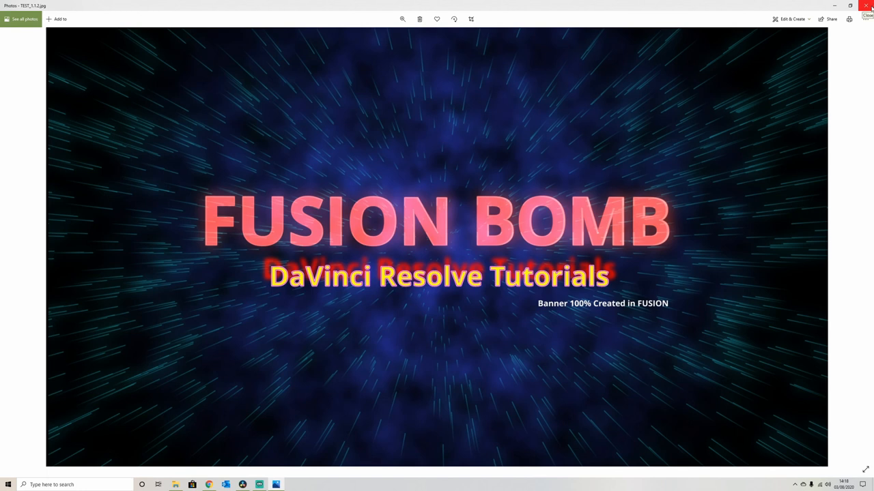